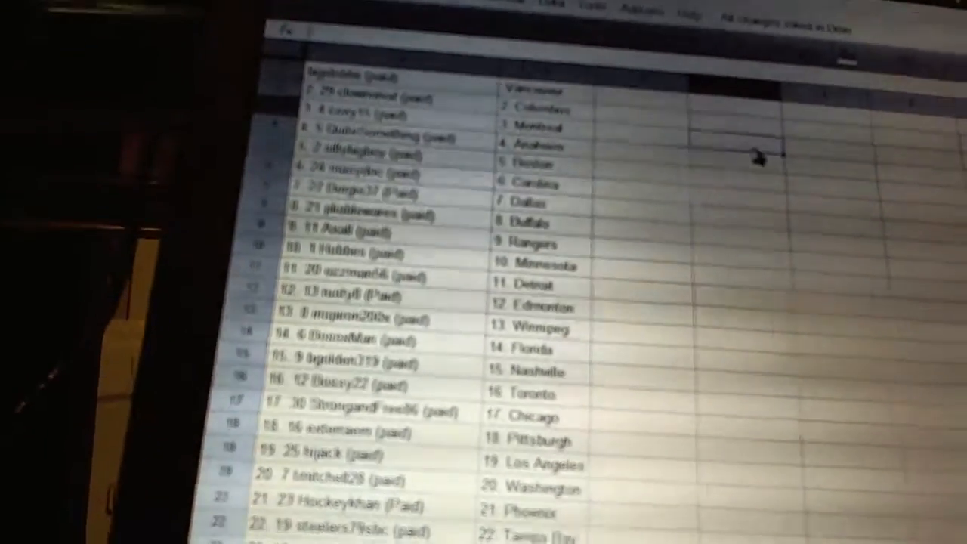
{"action": "scroll", "scroll_direction": "down", "scroll_amount": 3}
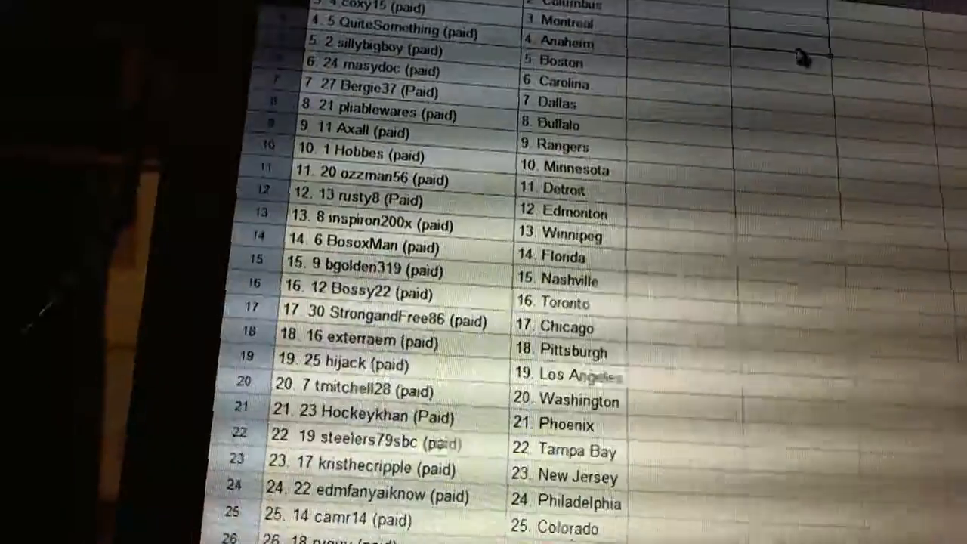
{"action": "scroll", "scroll_direction": "down", "scroll_amount": 3}
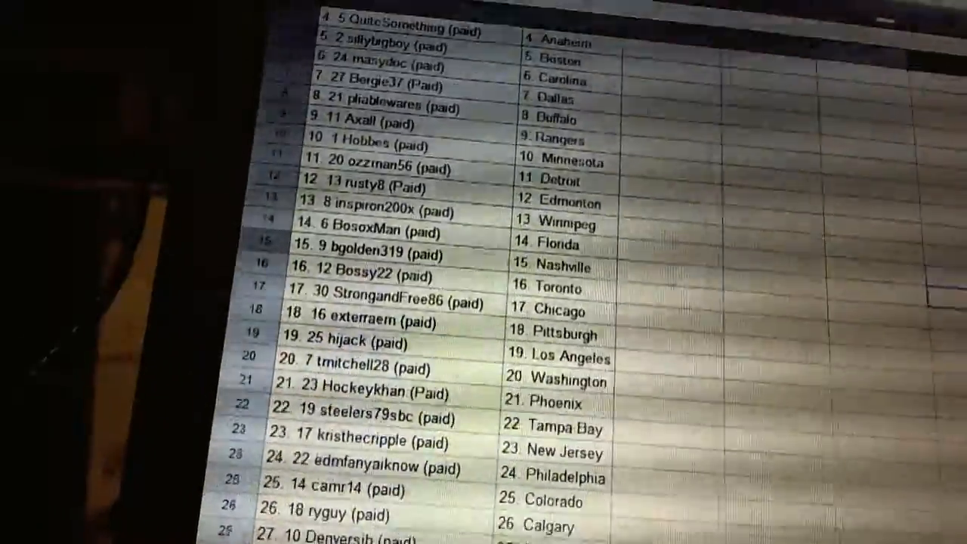
{"action": "scroll", "scroll_direction": "down", "scroll_amount": 3}
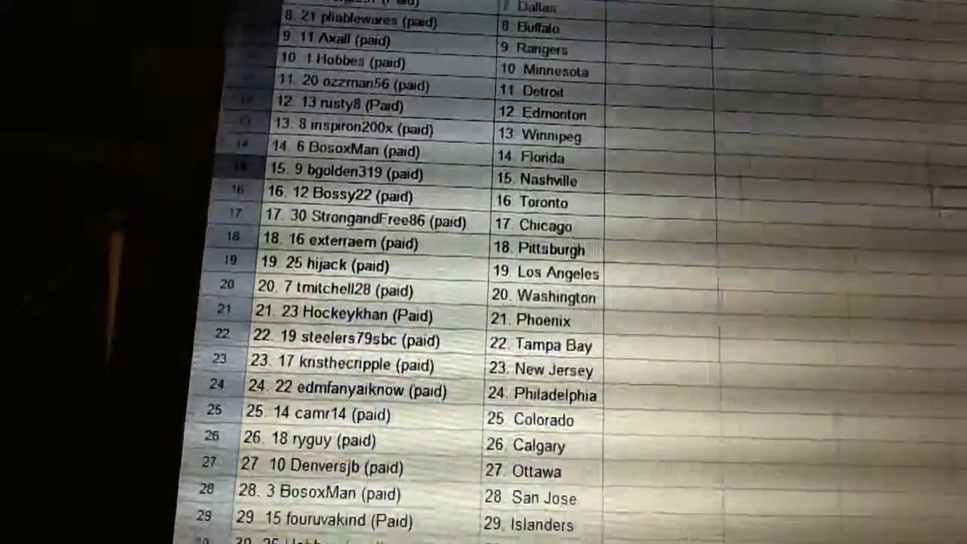
{"action": "scroll", "scroll_direction": "down", "scroll_amount": 3}
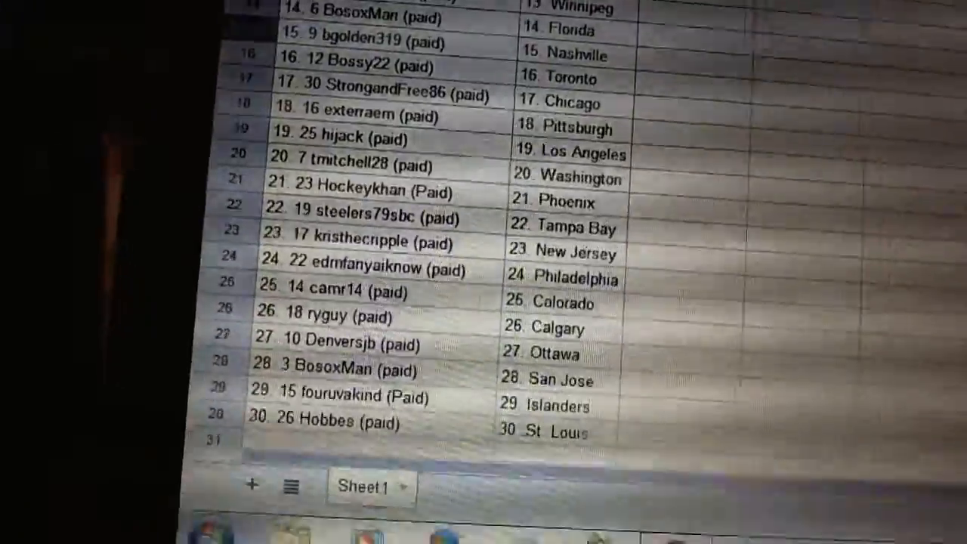